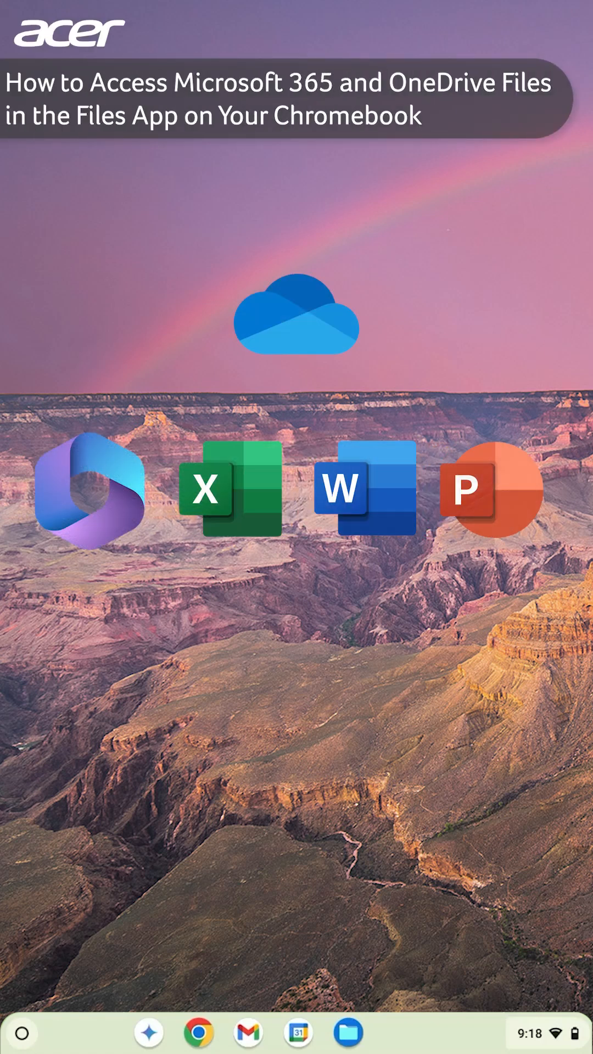
# Reach the full Settings window from the shelf's Quick Settings panel, scrolled to System preferences.
pyautogui.click(348, 1033)
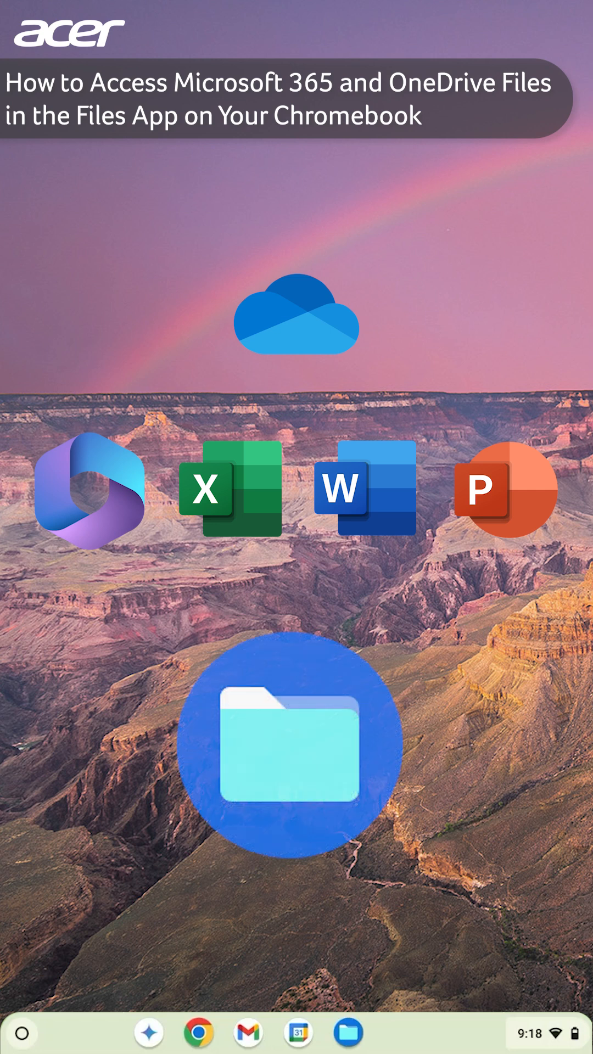
pyautogui.click(296, 747)
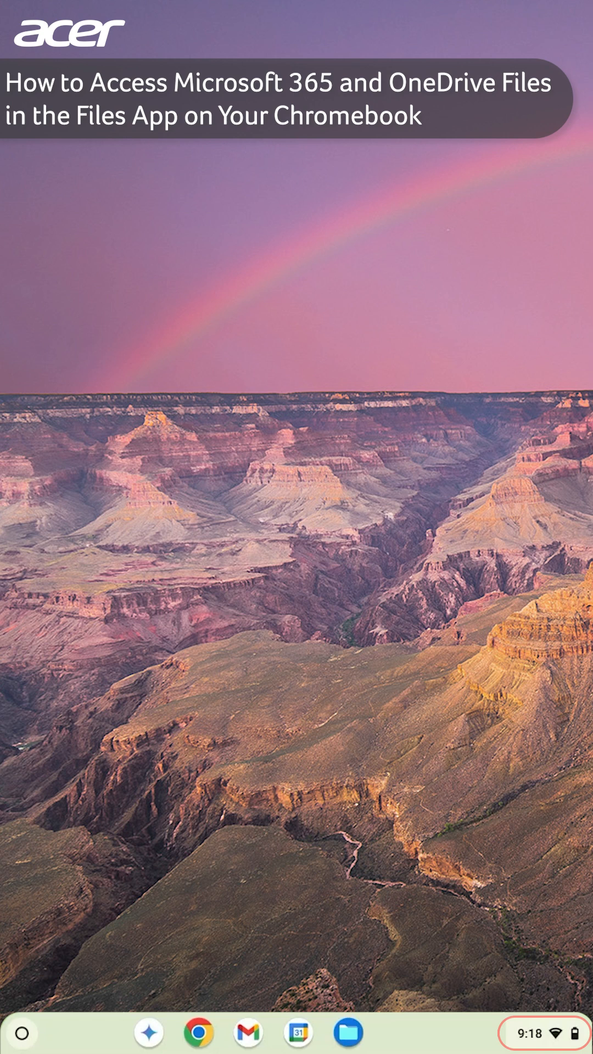
pyautogui.click(531, 1034)
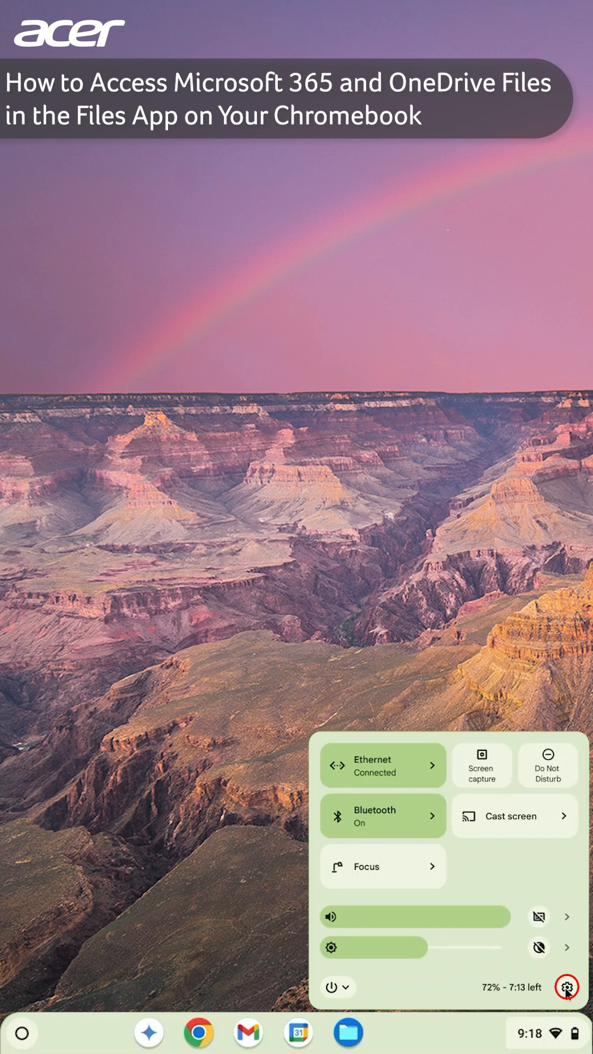
pyautogui.click(567, 987)
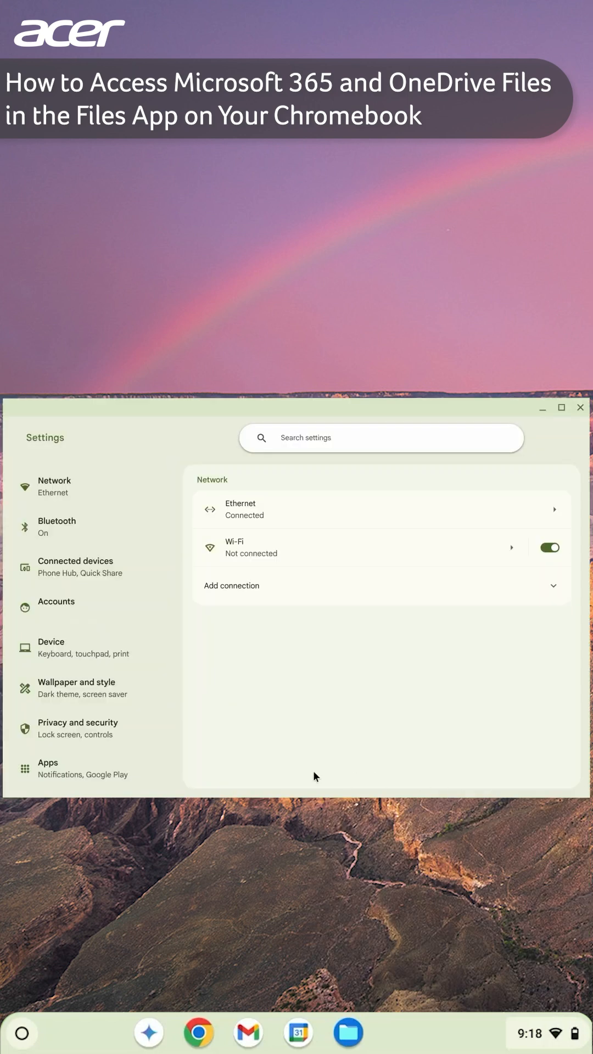
pyautogui.scroll(-3)
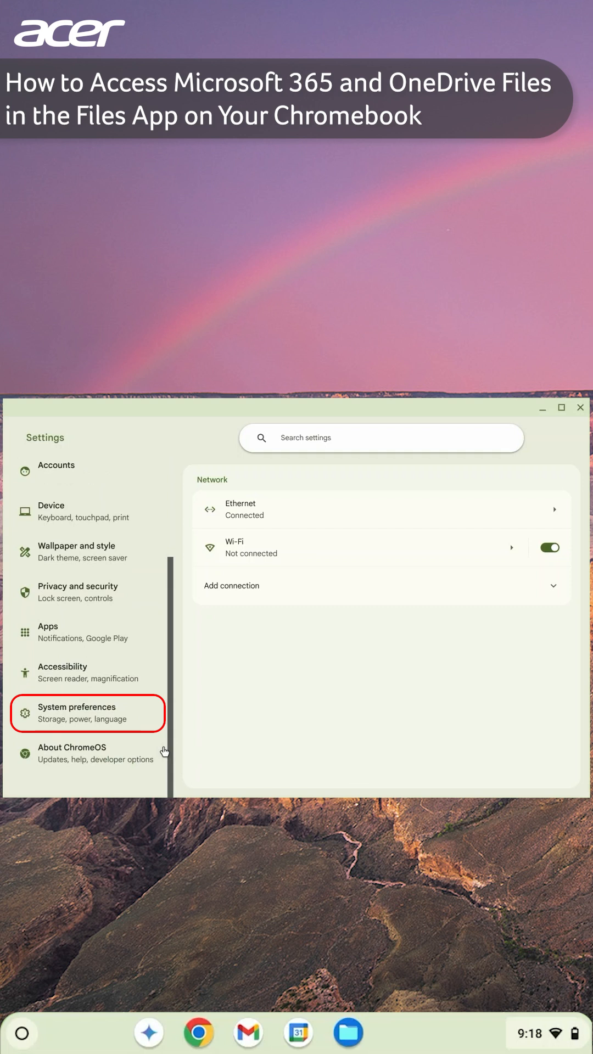
# Connect a Microsoft account under System preferences > Files > OneDrive and dismiss the confirmation.
pyautogui.click(88, 713)
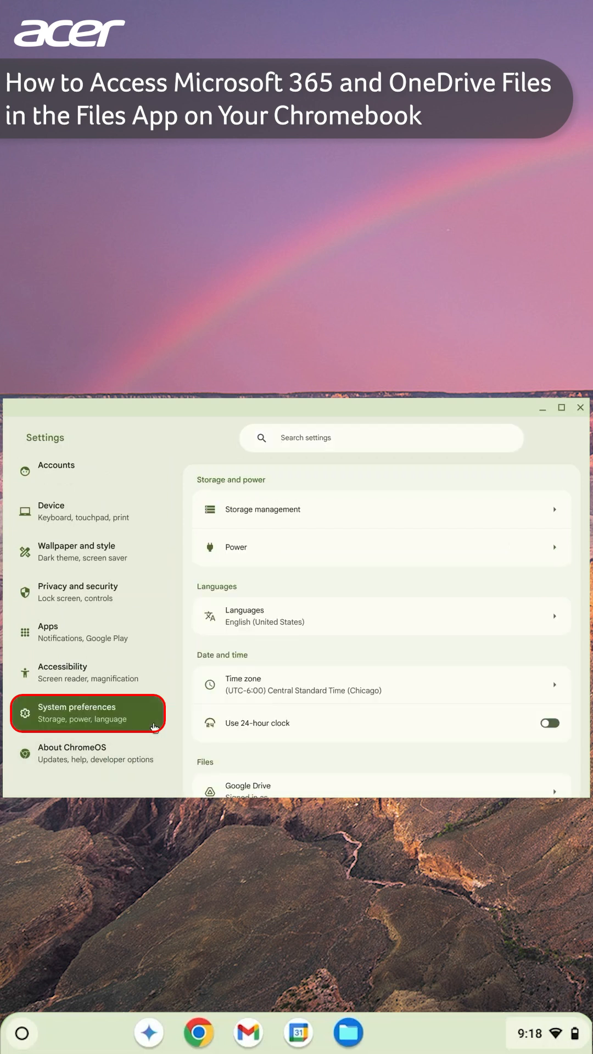
pyautogui.scroll(-3)
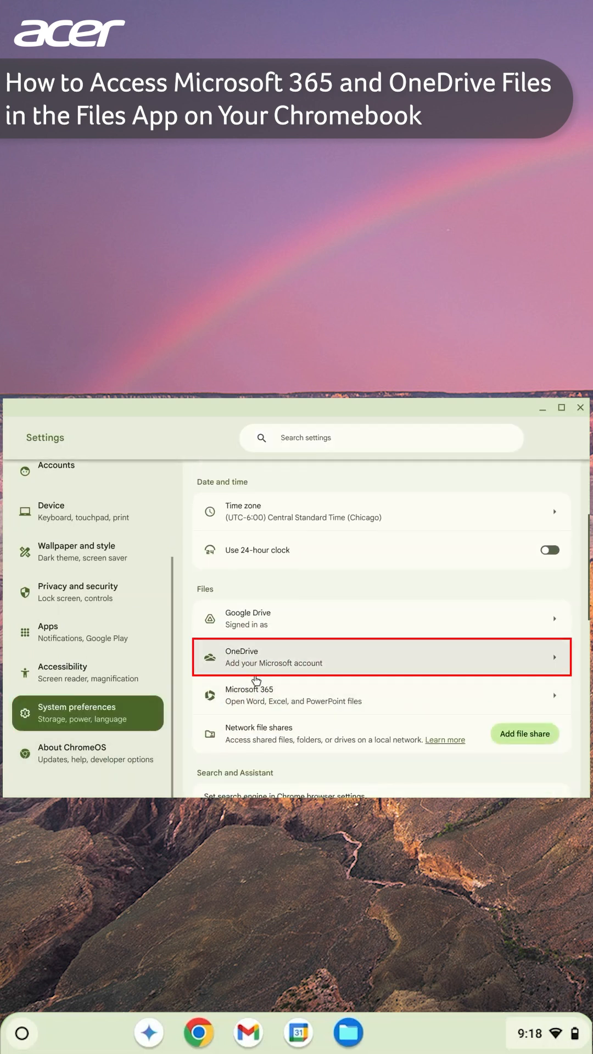
pyautogui.click(380, 657)
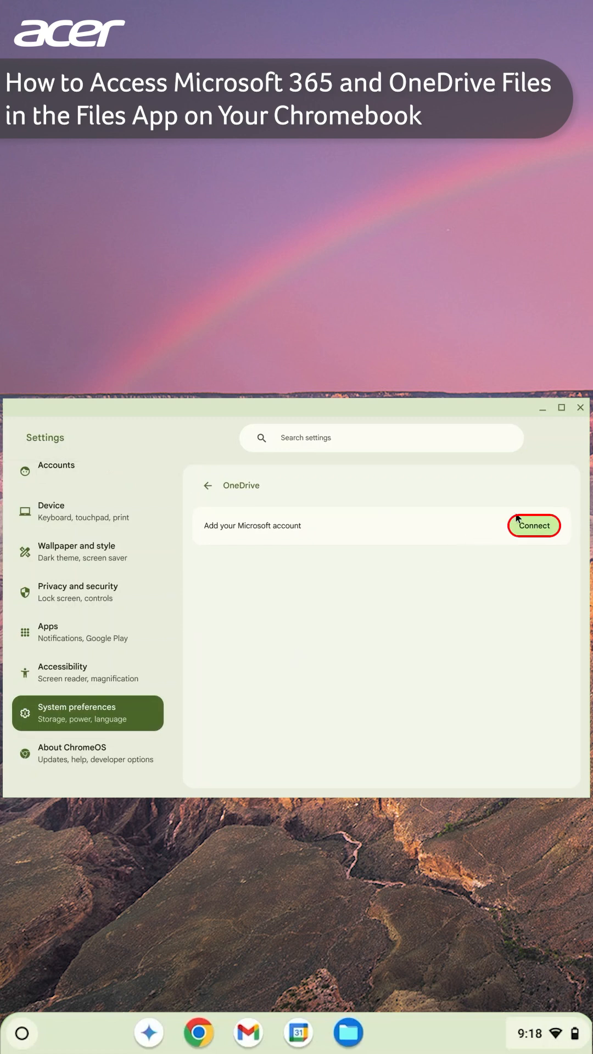
pyautogui.click(533, 525)
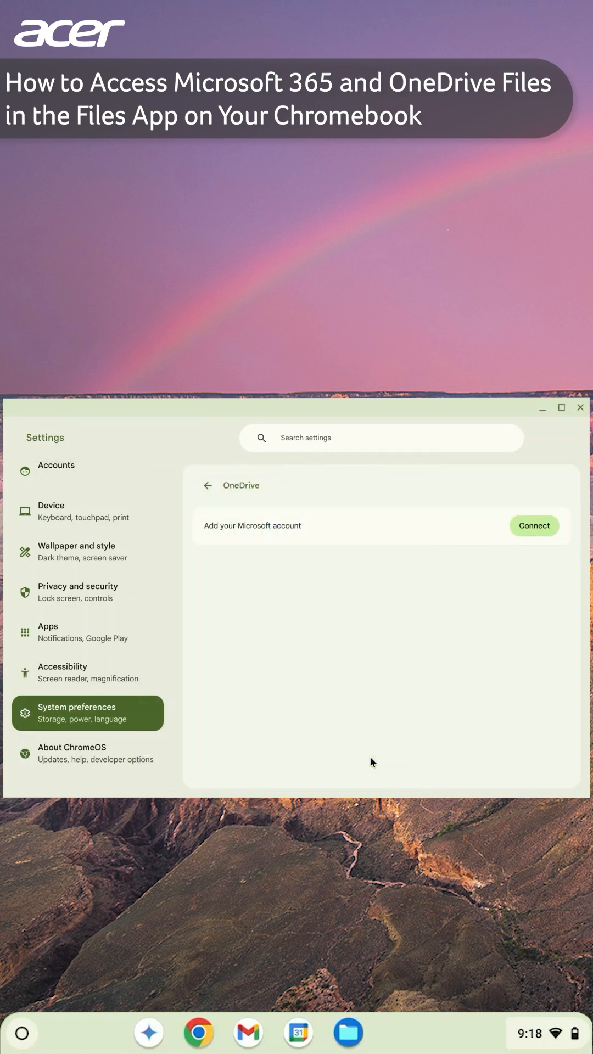
pyautogui.click(534, 526)
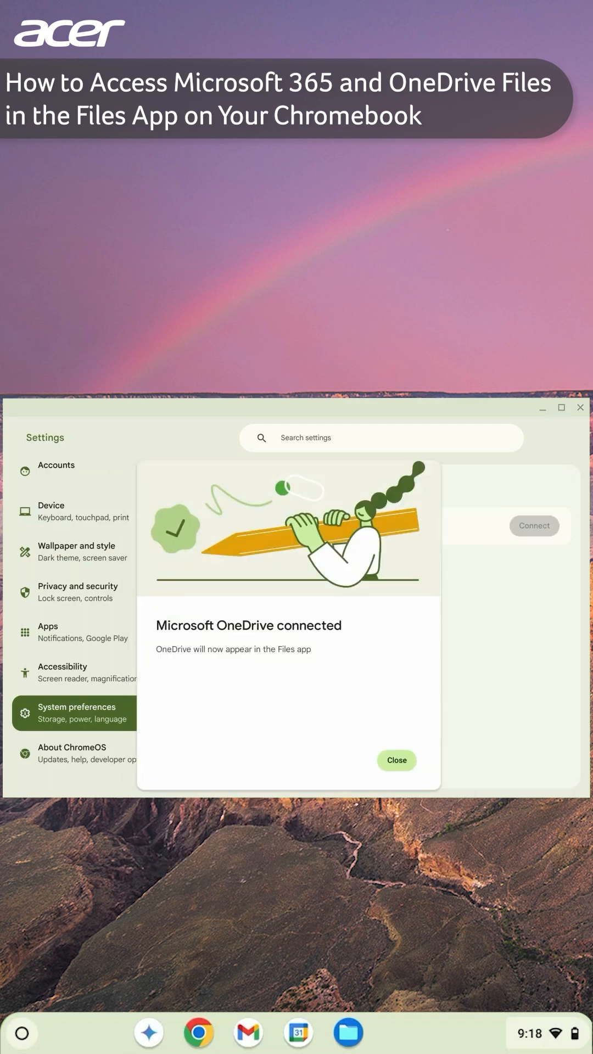
pyautogui.click(396, 759)
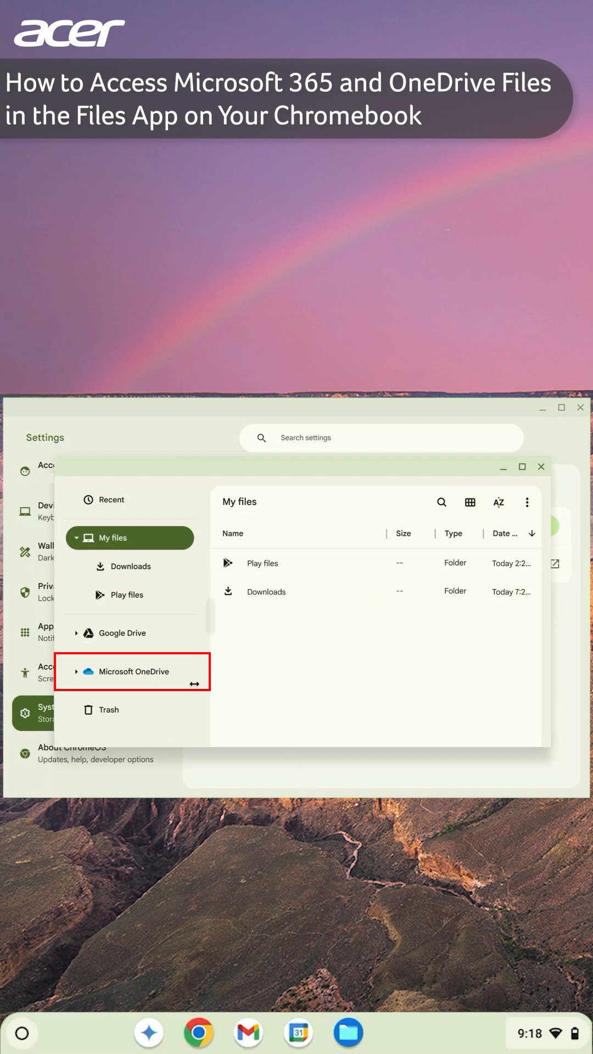
# Select Microsoft OneDrive in the Files sidebar to list Subscribe.docx, Acer.docx and the Documents folder.
pyautogui.click(132, 672)
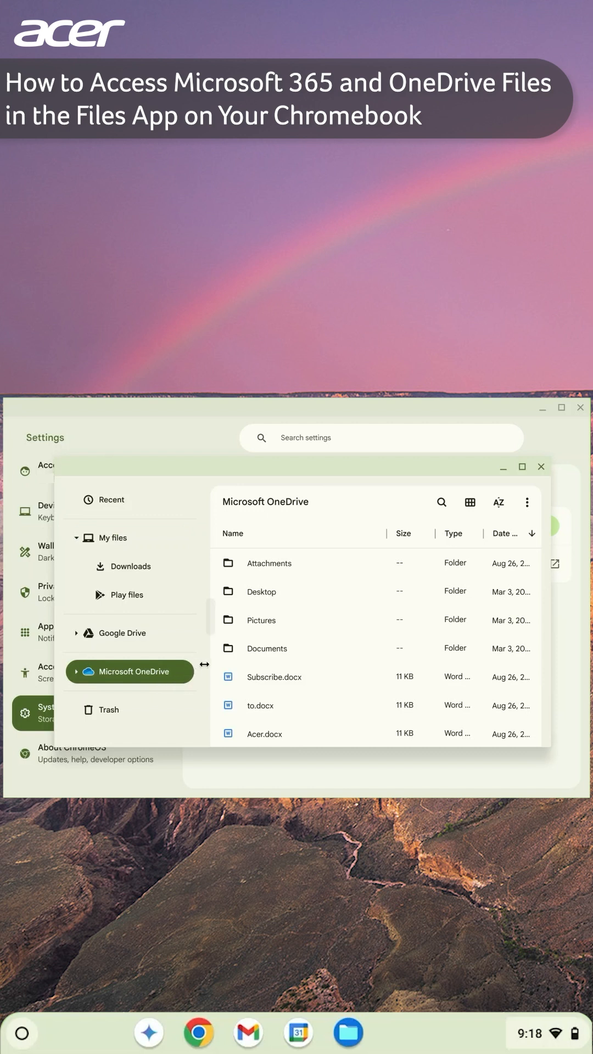
pyautogui.scroll(-3)
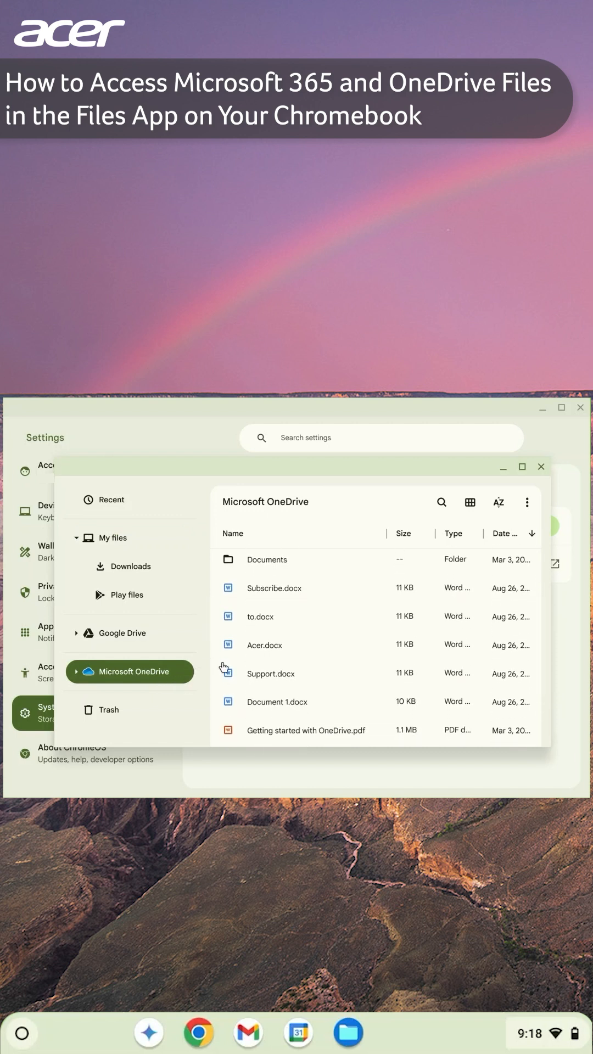
pyautogui.moveTo(318, 597)
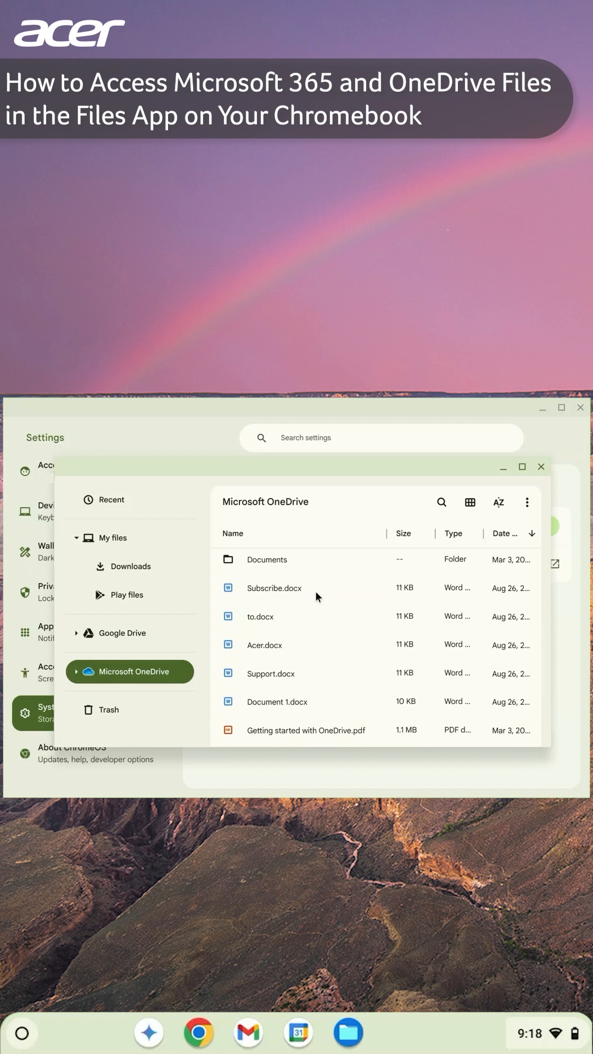
# Choose Open with > Microsoft 365 for Subscribe.docx and start its setup.
pyautogui.rightClick(273, 588)
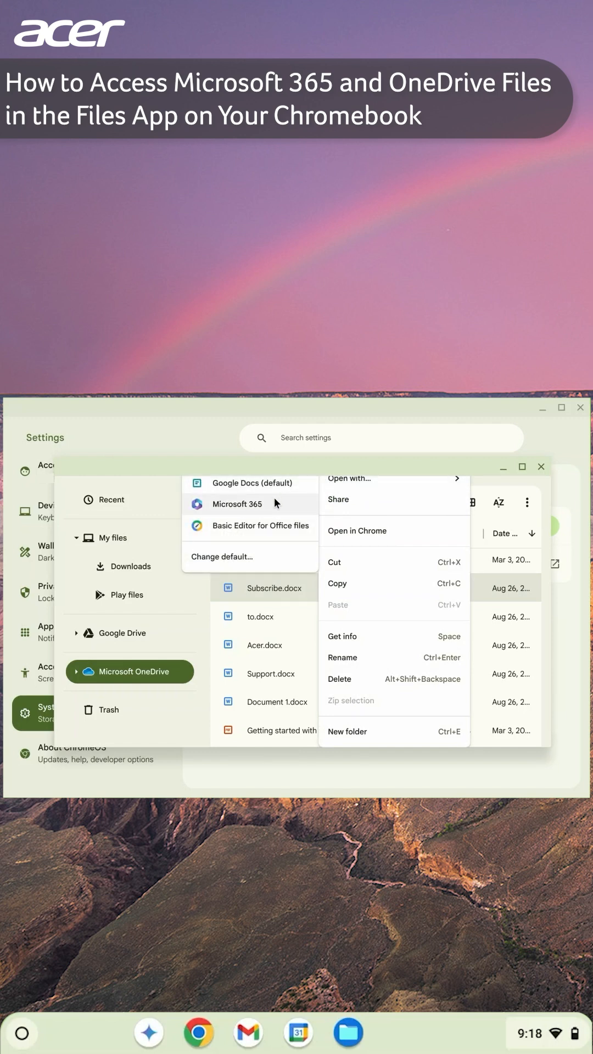
pyautogui.click(236, 504)
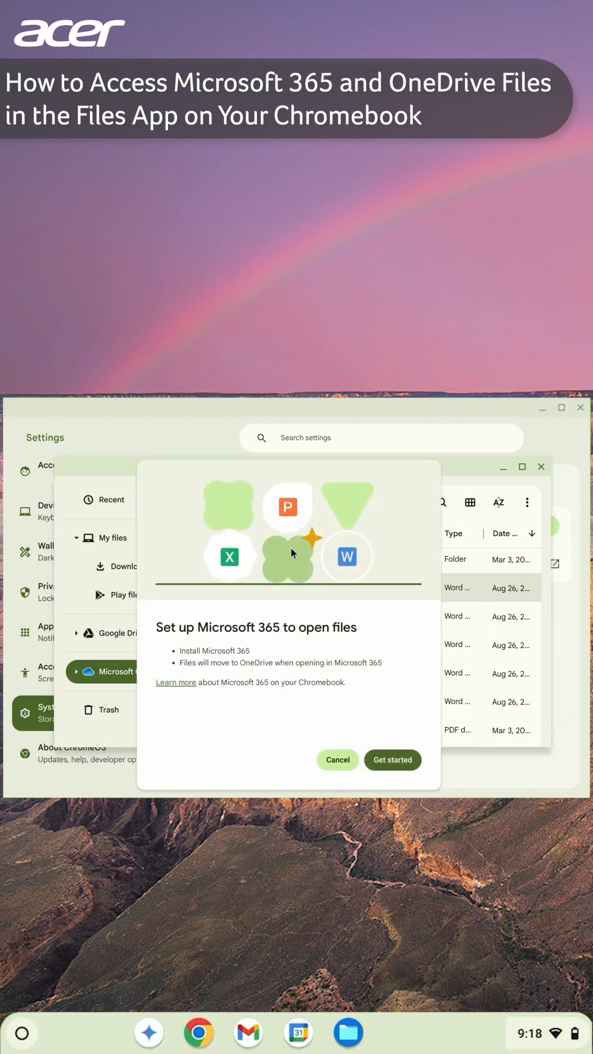
pyautogui.click(392, 759)
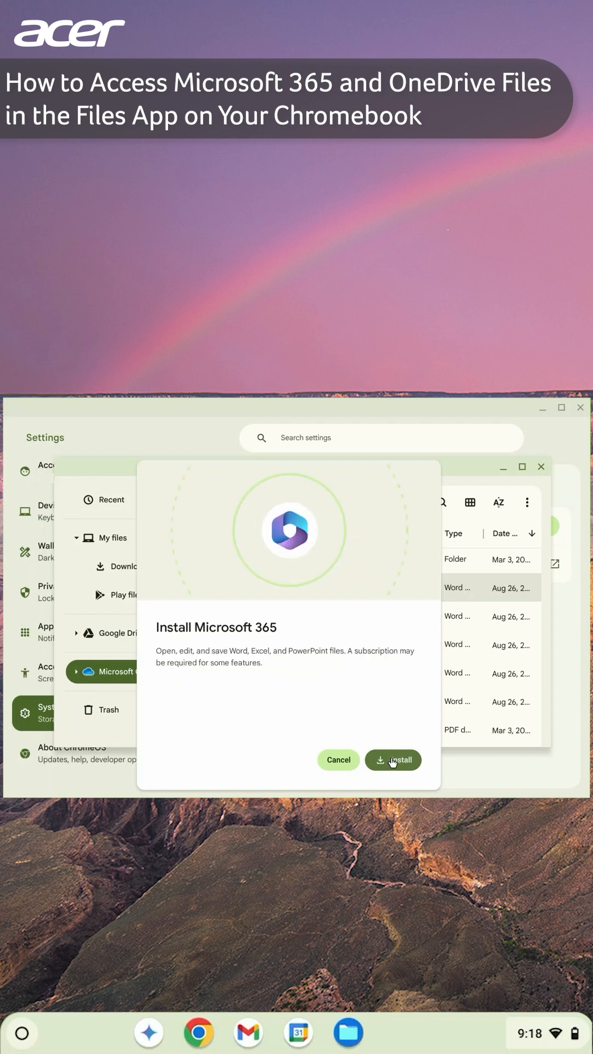
# Install Microsoft 365 and finish setup so the Copilot welcome window launches.
pyautogui.click(393, 760)
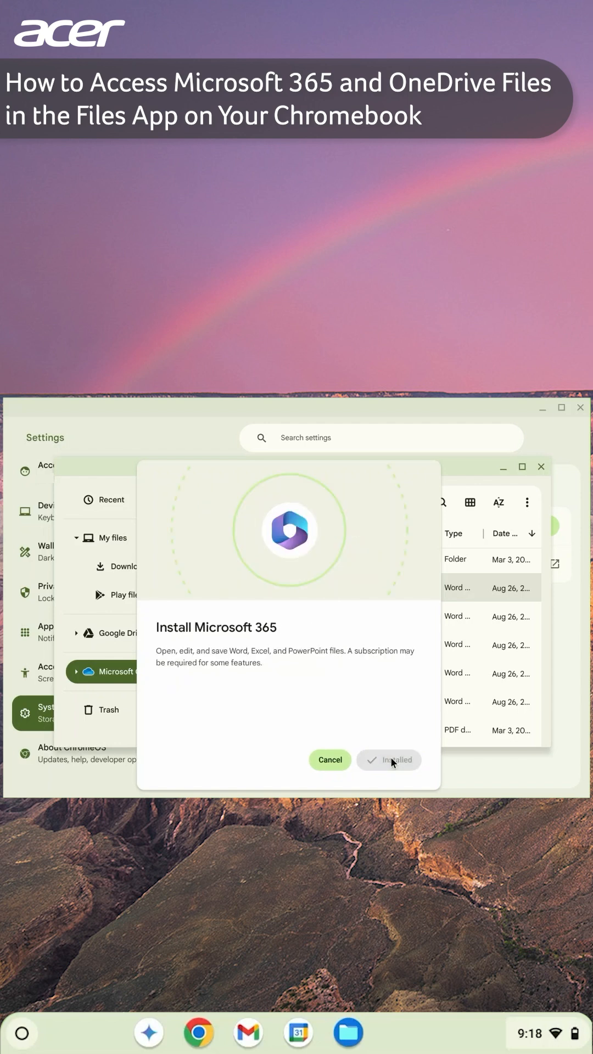
pyautogui.click(389, 759)
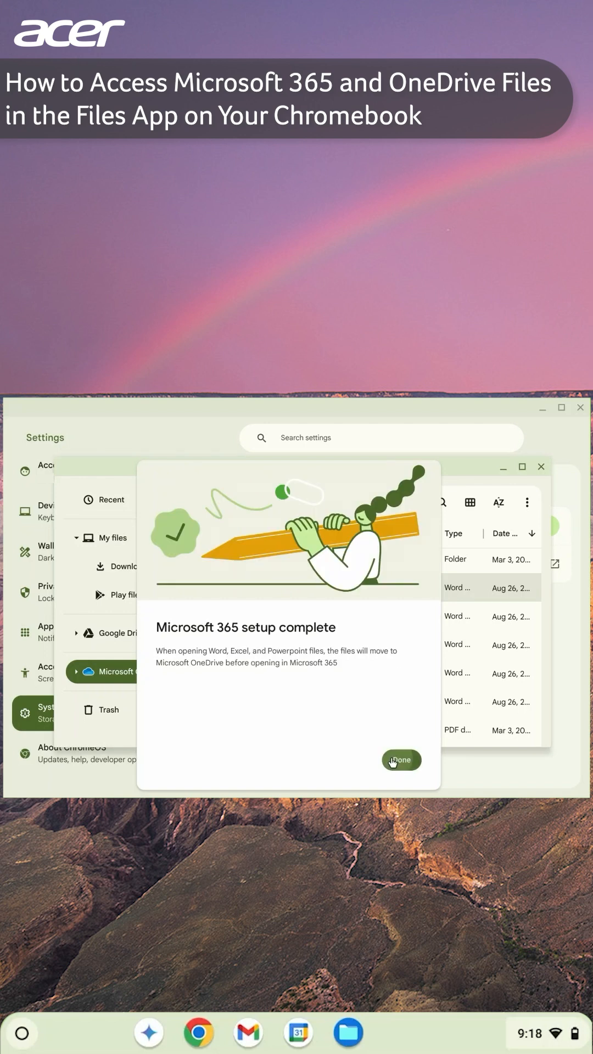
pyautogui.click(400, 759)
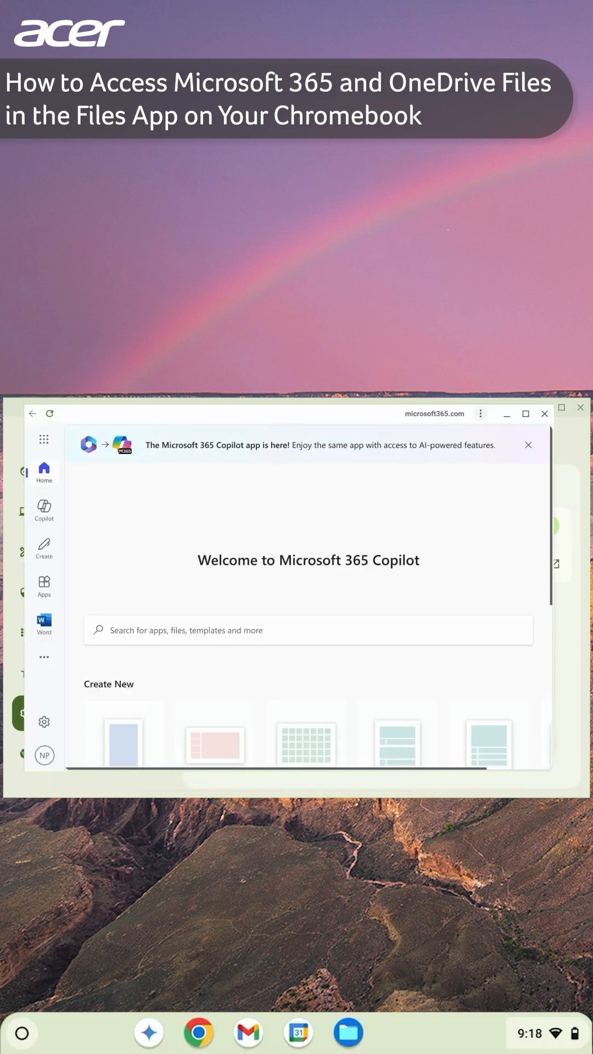